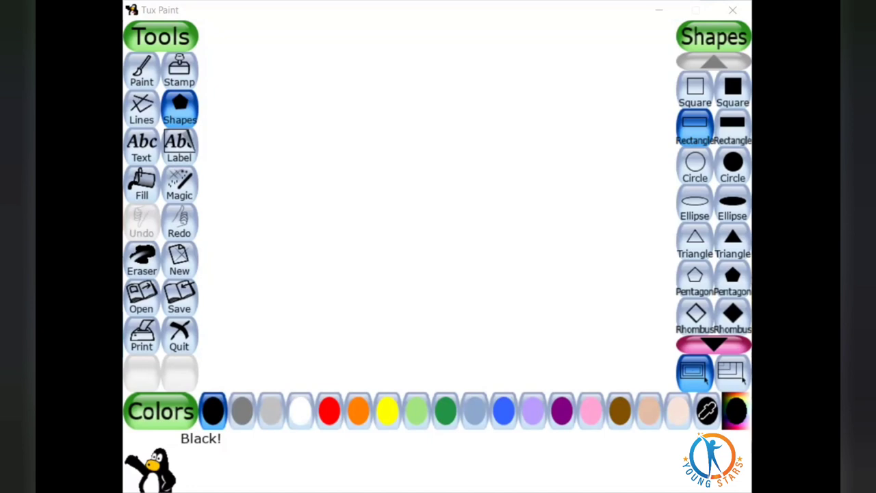
pyautogui.moveTo(399, 173)
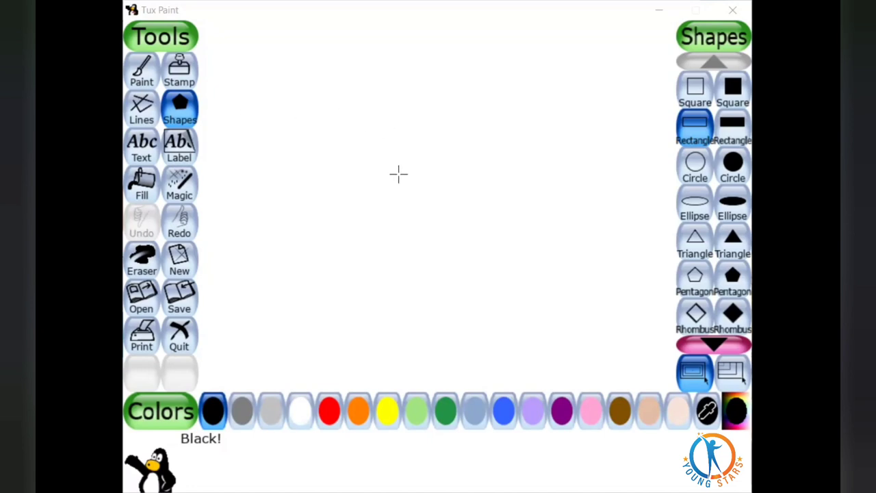